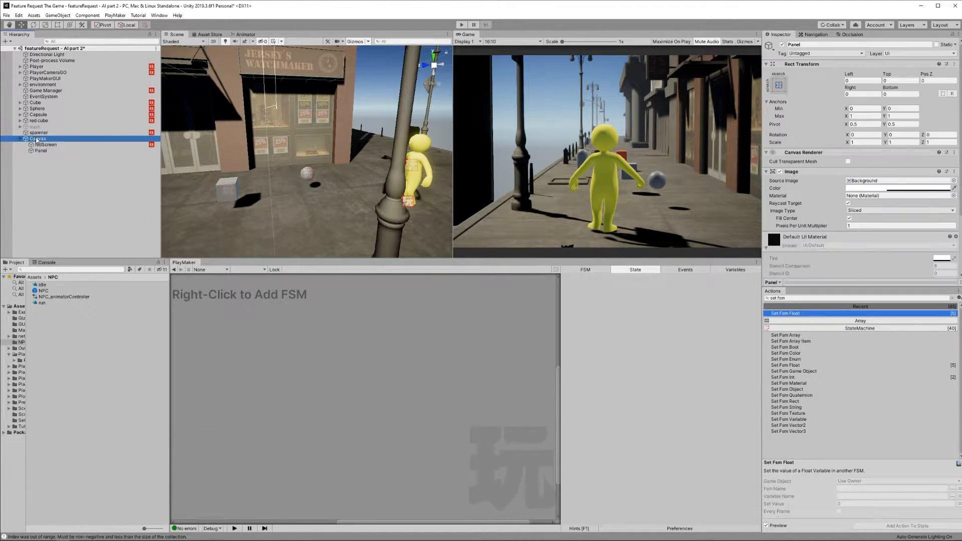
On redScreen's State 1, have Get Fsm Float read Player's playerHealth into redScreenAlpha
{"action": "left_click", "coordinate": [44, 144]}
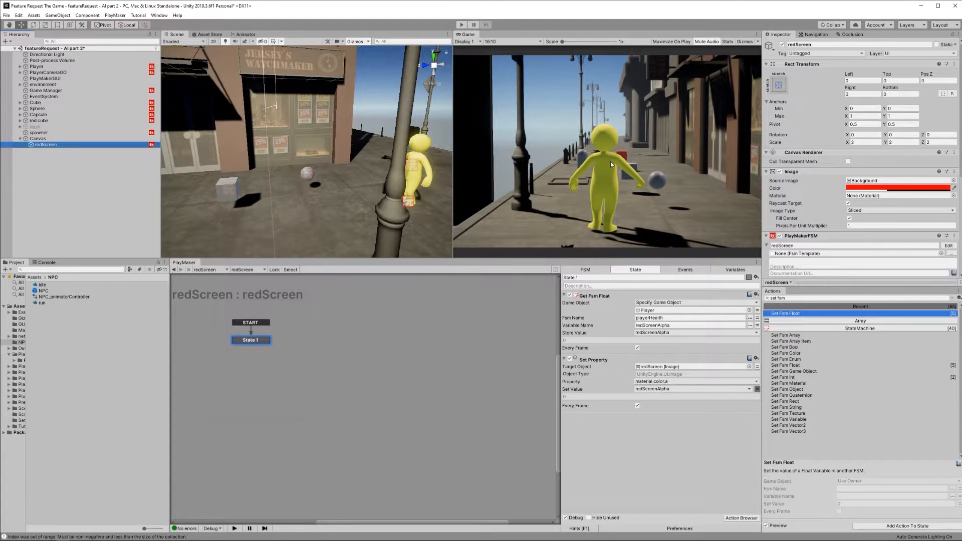
{"action": "left_click", "coordinate": [896, 188]}
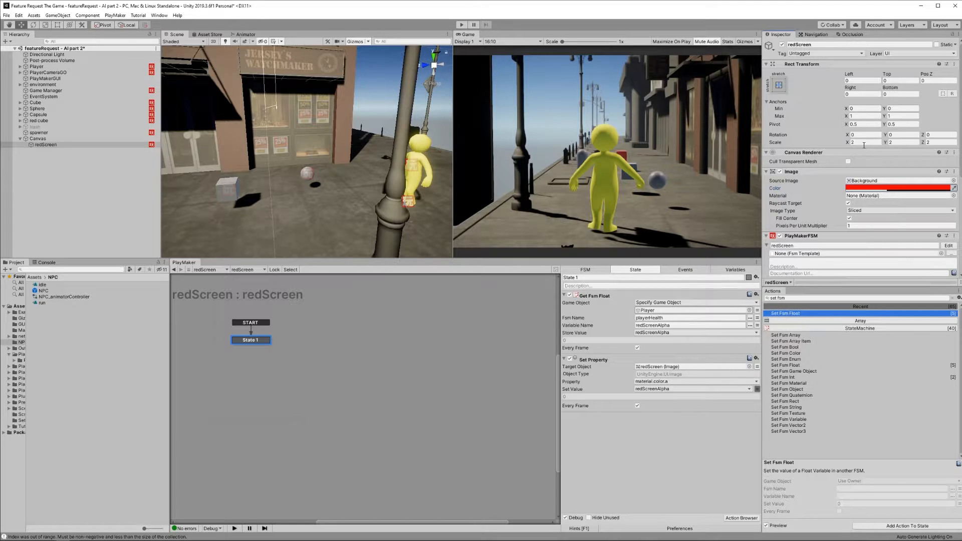
{"action": "left_click", "coordinate": [935, 142]}
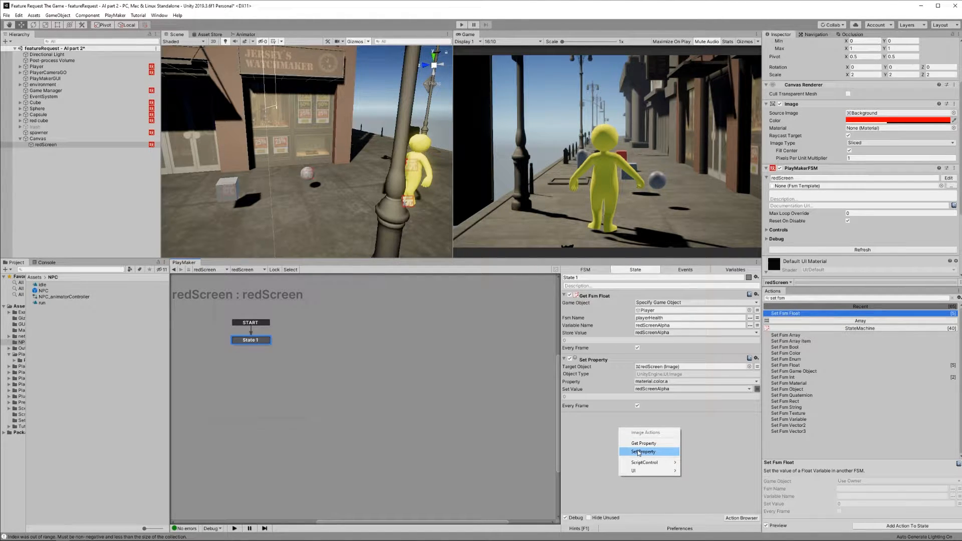
Add Set Property driving material.color.a from redScreenAlpha every frame
{"action": "left_click", "coordinate": [643, 451]}
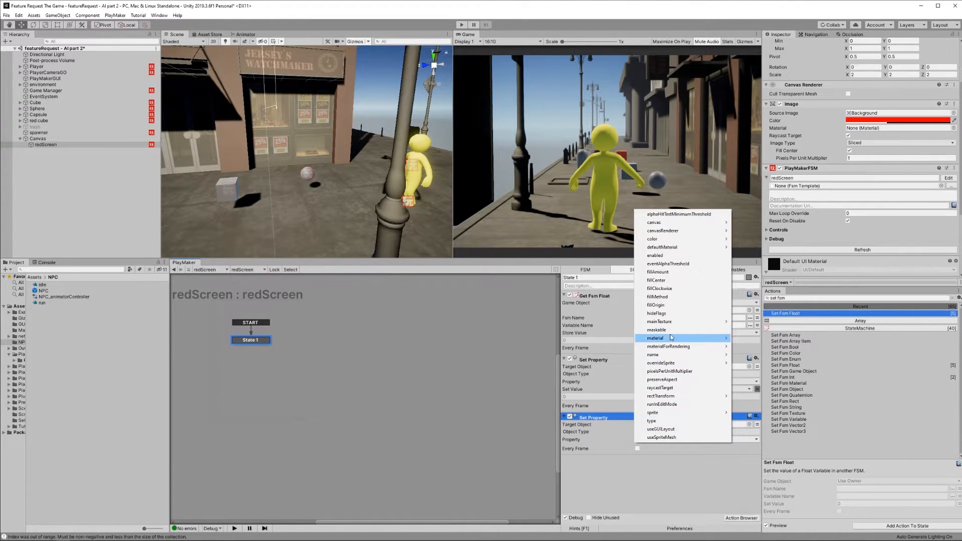
{"action": "left_click", "coordinate": [655, 338]}
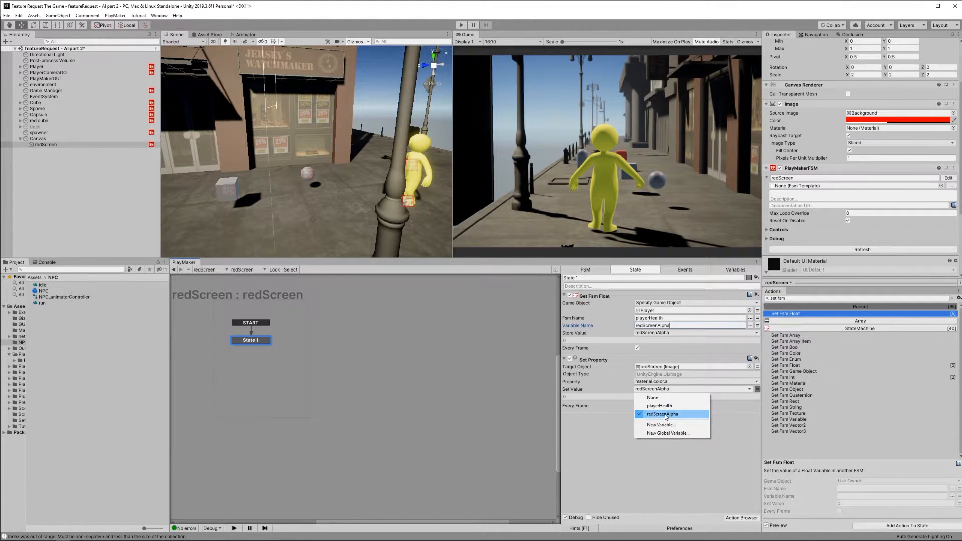
{"action": "left_click", "coordinate": [662, 413]}
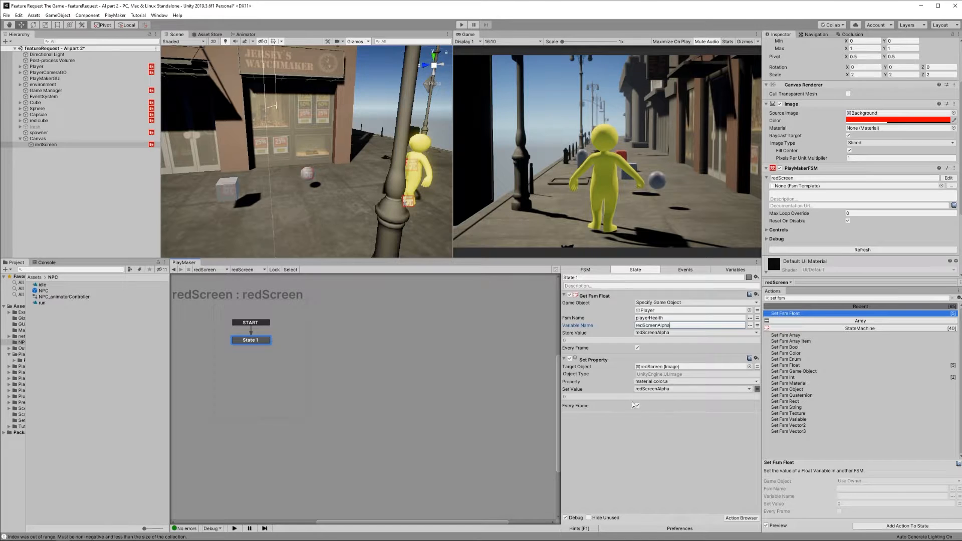
{"action": "left_click", "coordinate": [592, 296]}
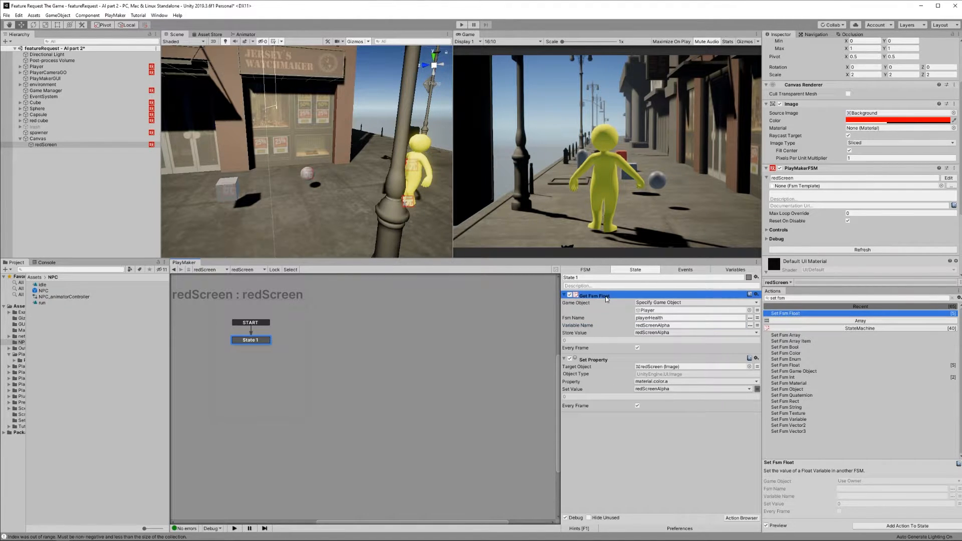
{"action": "left_click", "coordinate": [35, 66]}
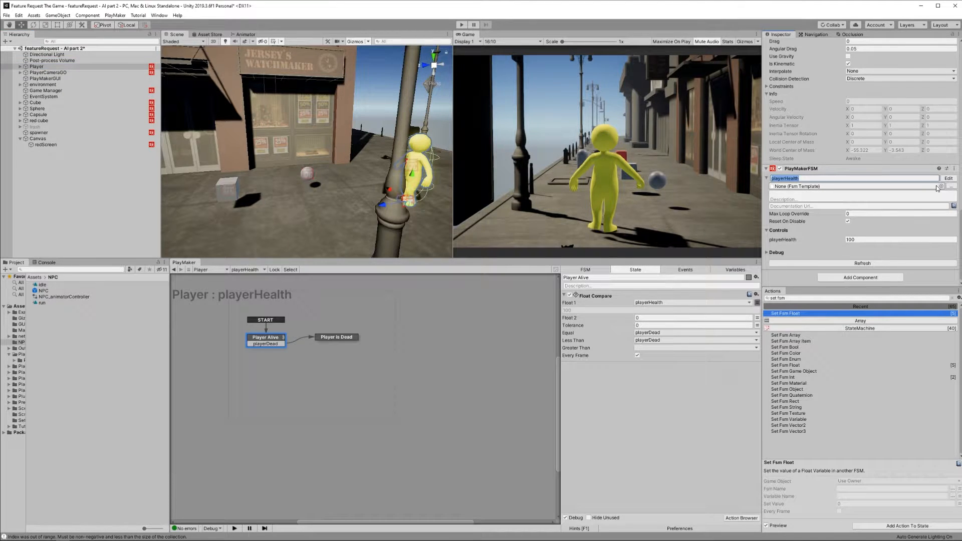
{"action": "left_click", "coordinate": [734, 269]}
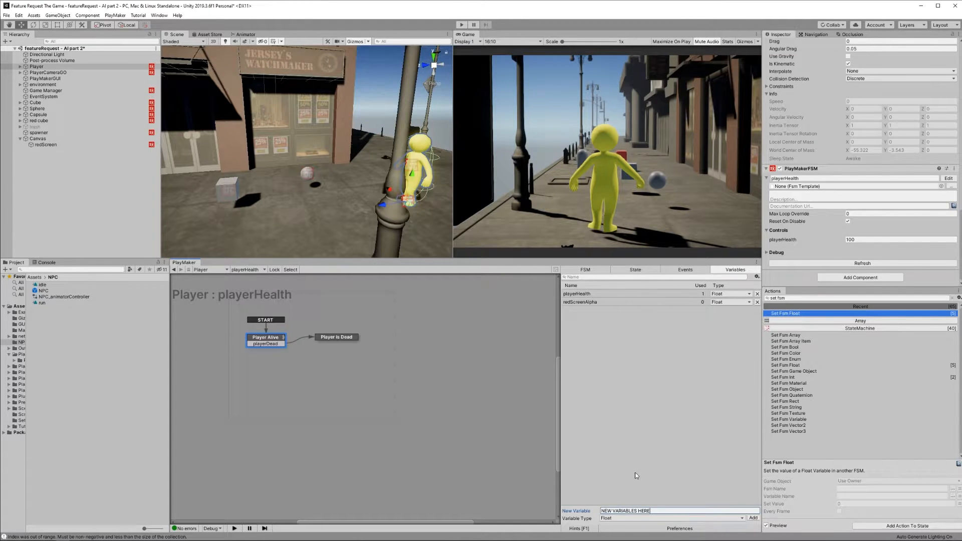
{"action": "left_click", "coordinate": [45, 145]}
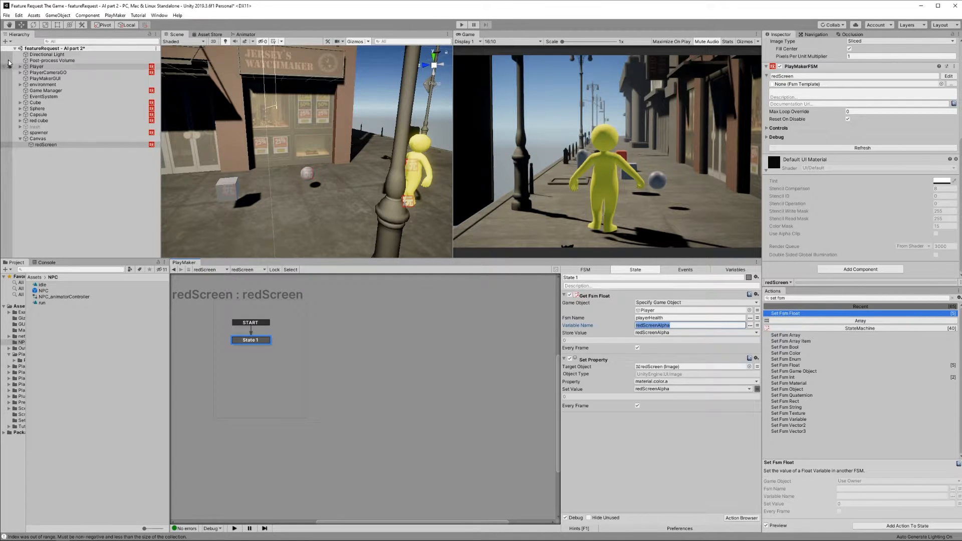
Review Player Alive's Float Compare, then the Player is Dead state's death actions
{"action": "left_click", "coordinate": [35, 67]}
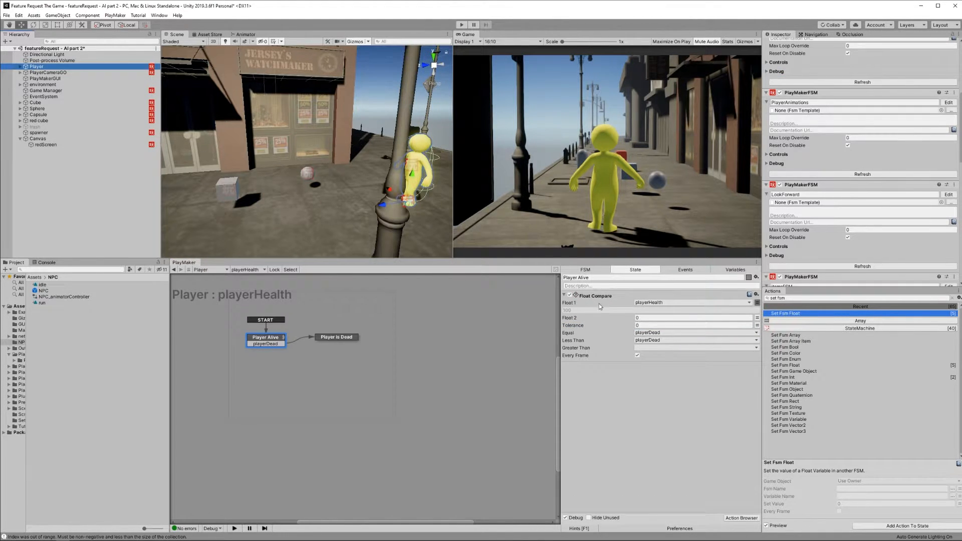
{"action": "left_click", "coordinate": [595, 295]}
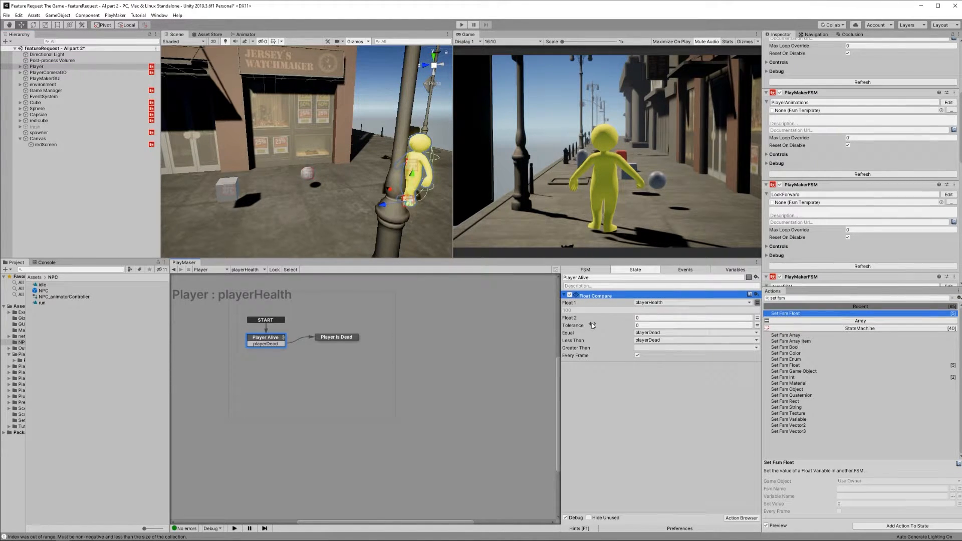
{"action": "left_click", "coordinate": [693, 318]}
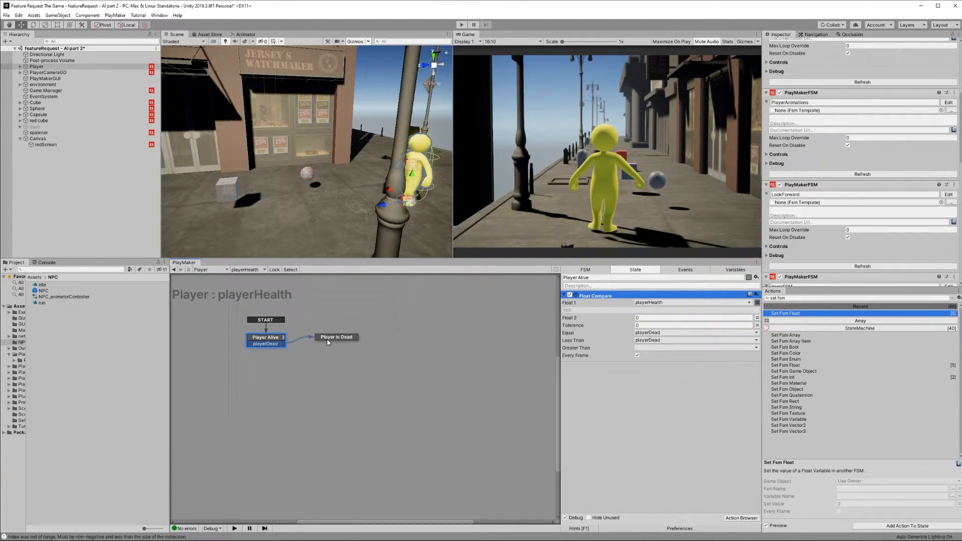
{"action": "left_click", "coordinate": [336, 337]}
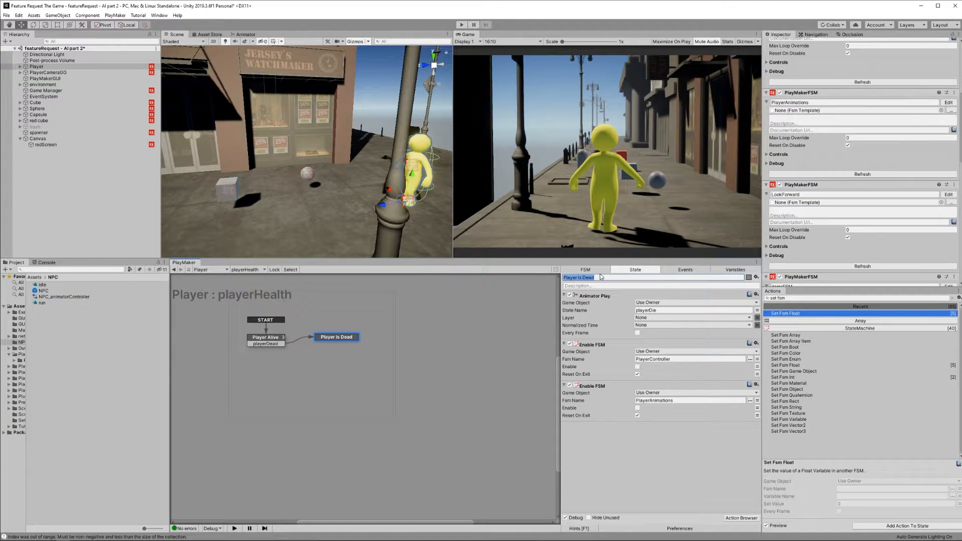
{"action": "left_click", "coordinate": [568, 295]}
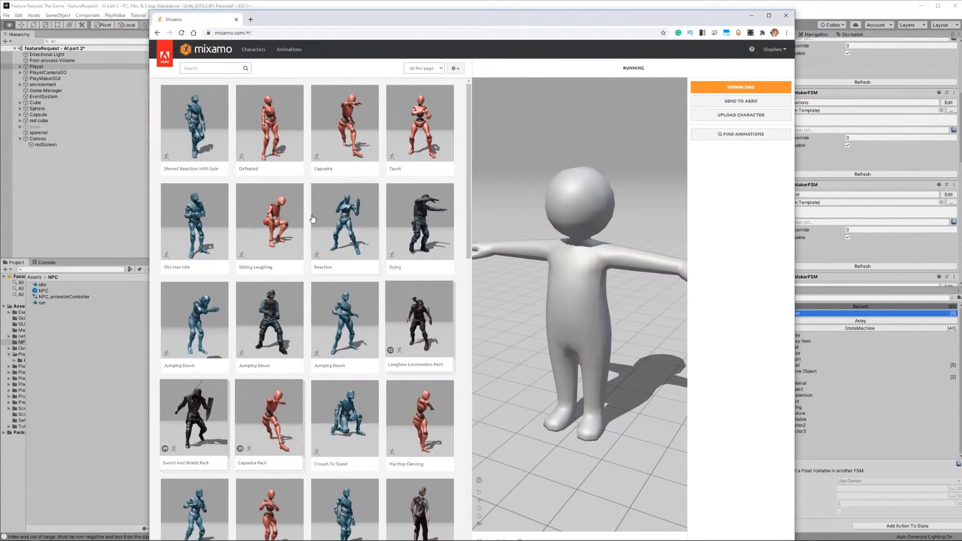
Start Mixamo's auto-rigger on the uploaded character and place body markers including the groin
{"action": "left_click", "coordinate": [740, 115]}
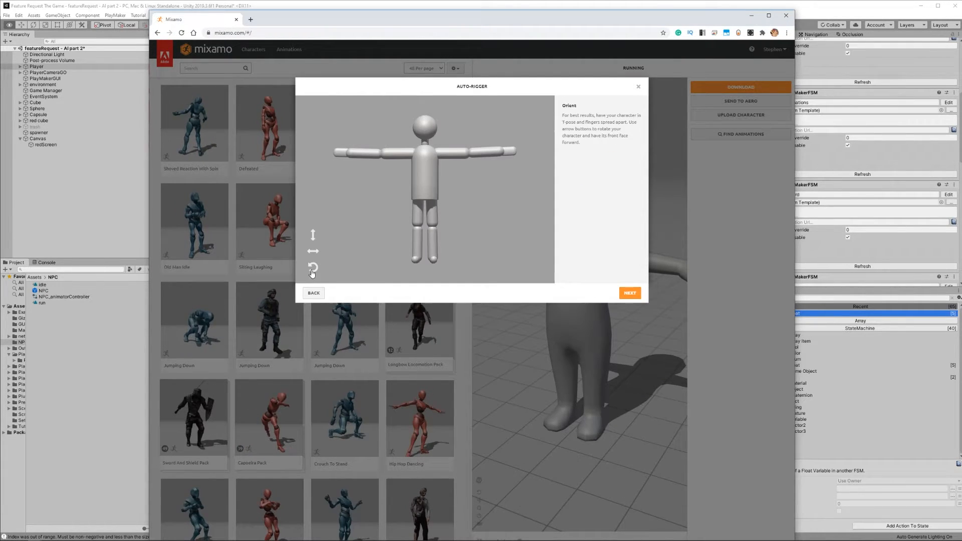
{"action": "left_click", "coordinate": [628, 292]}
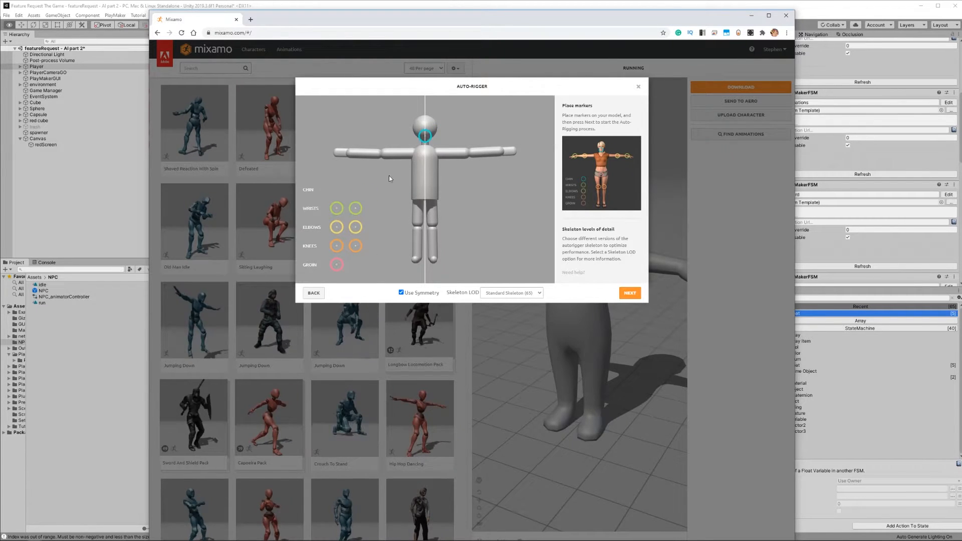
{"action": "left_click", "coordinate": [336, 208]}
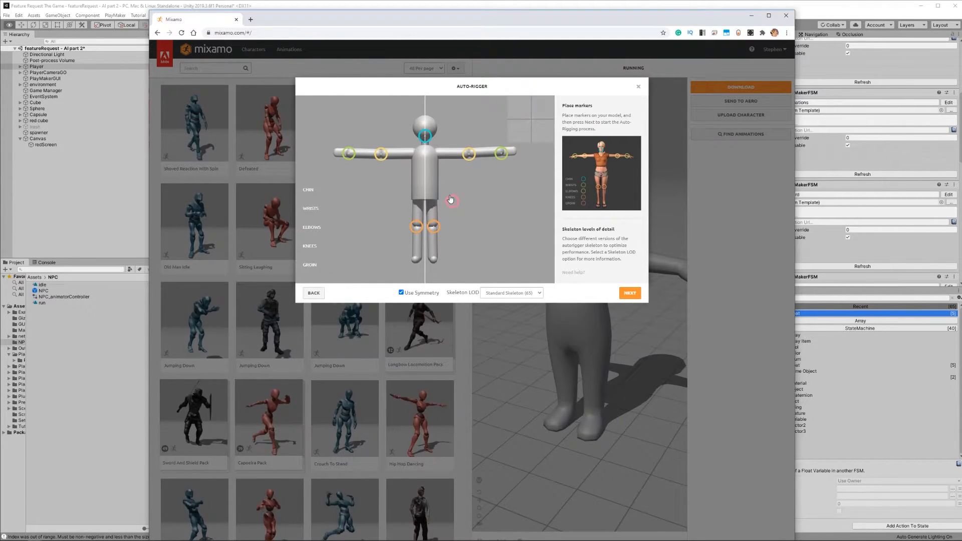
{"action": "left_click", "coordinate": [628, 293]}
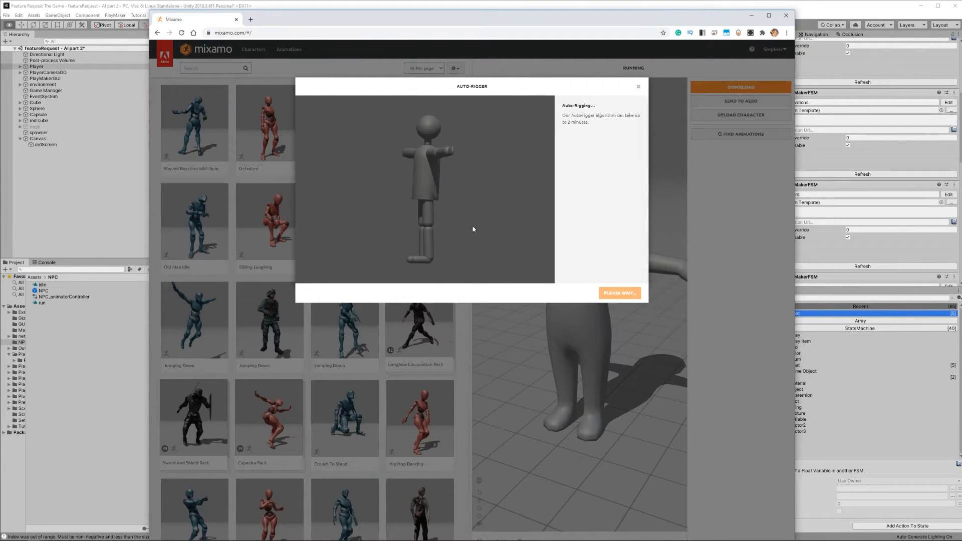
{"action": "mouse_move", "coordinate": [401, 230]}
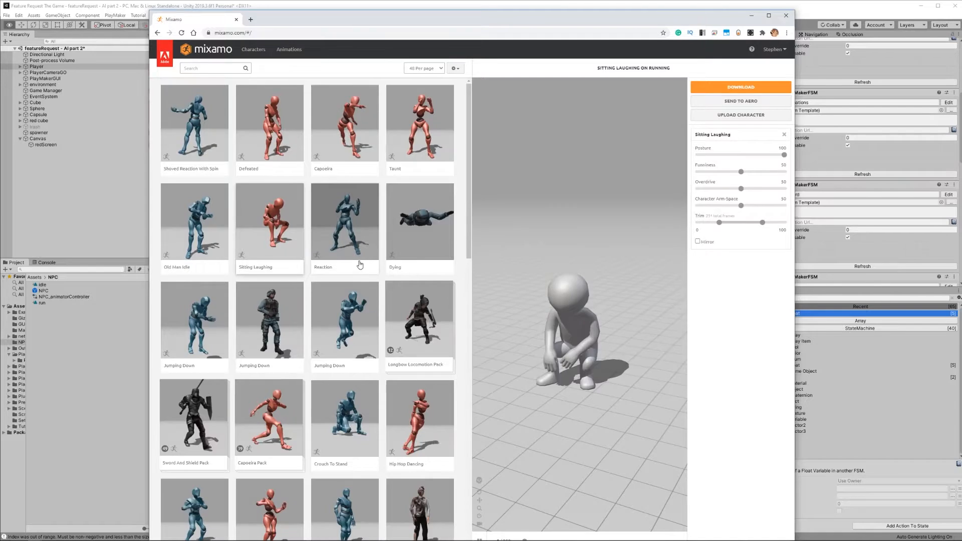
Preview Reaction, re-run the auto-rigger, accept the markers and confirm the reviewed rig
{"action": "left_click", "coordinate": [344, 122]}
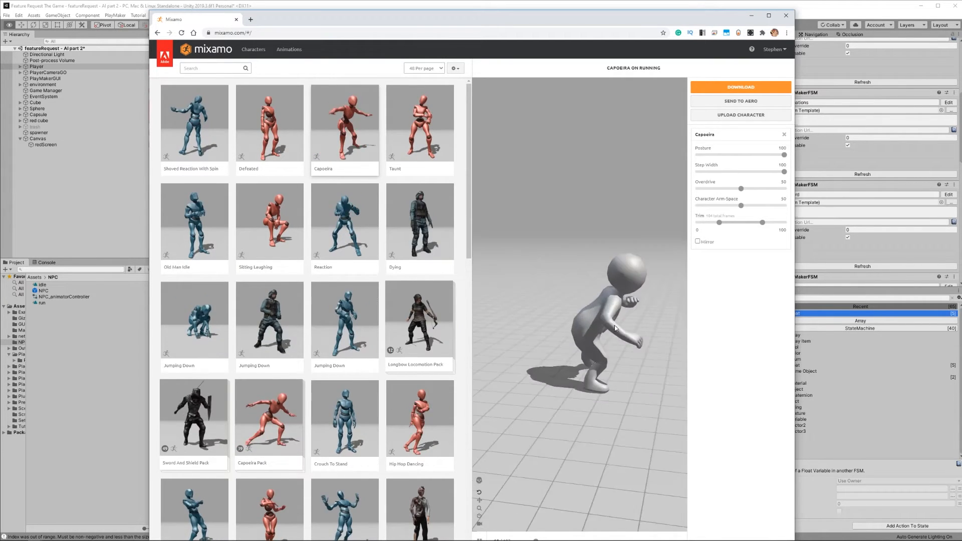
{"action": "left_click", "coordinate": [739, 115]}
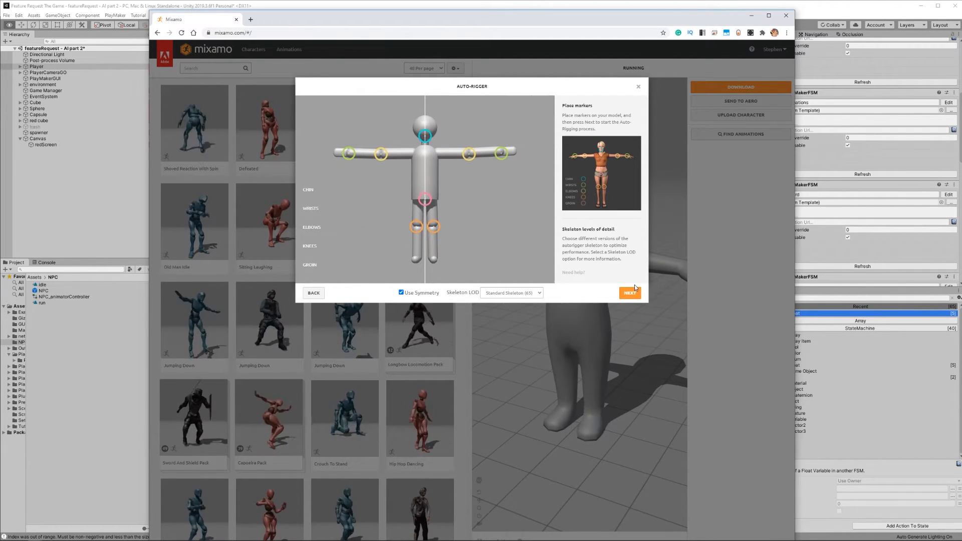
{"action": "left_click", "coordinate": [629, 293]}
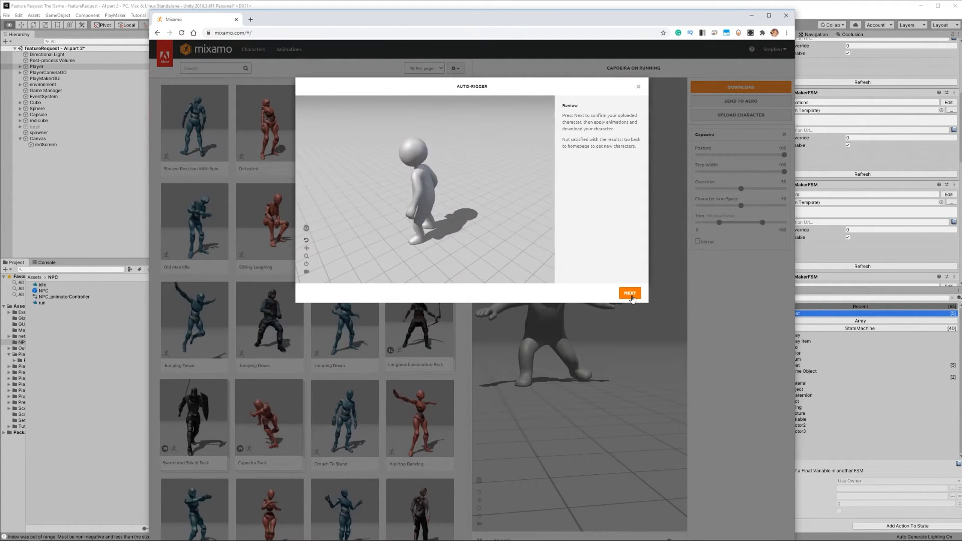
{"action": "left_click", "coordinate": [629, 293]}
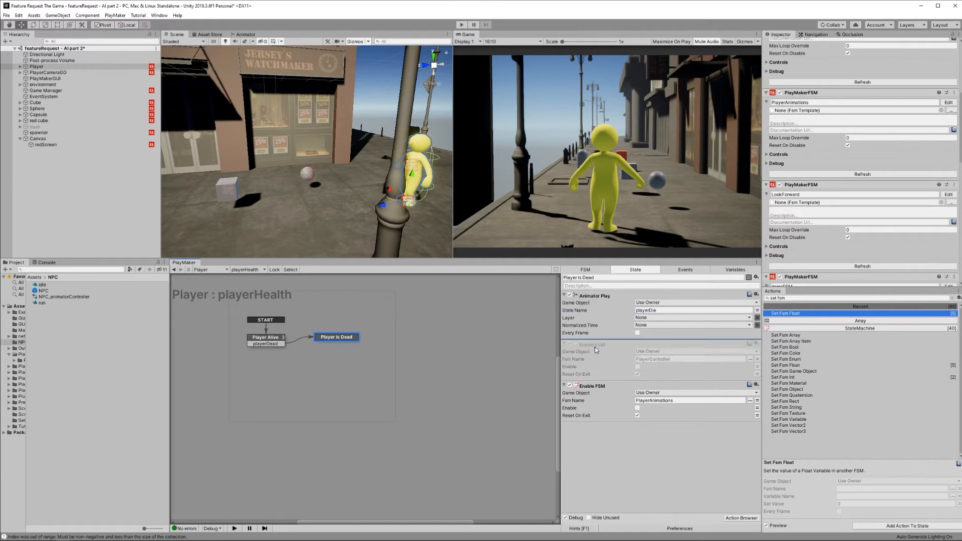
Enable the action that disables PlayerController on death and check the PlayerAnimations one
{"action": "left_click", "coordinate": [571, 344]}
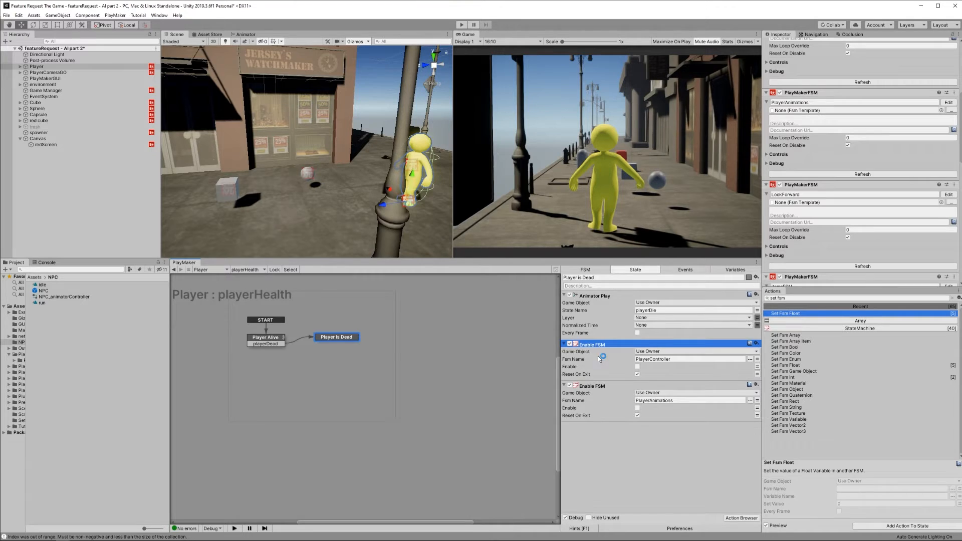
{"action": "left_click", "coordinate": [749, 359]}
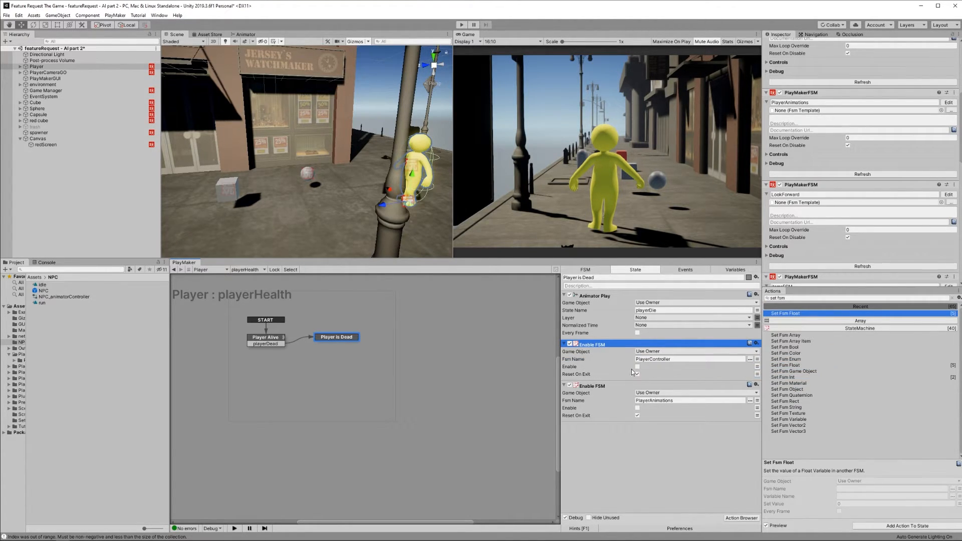
{"action": "left_click", "coordinate": [637, 374]}
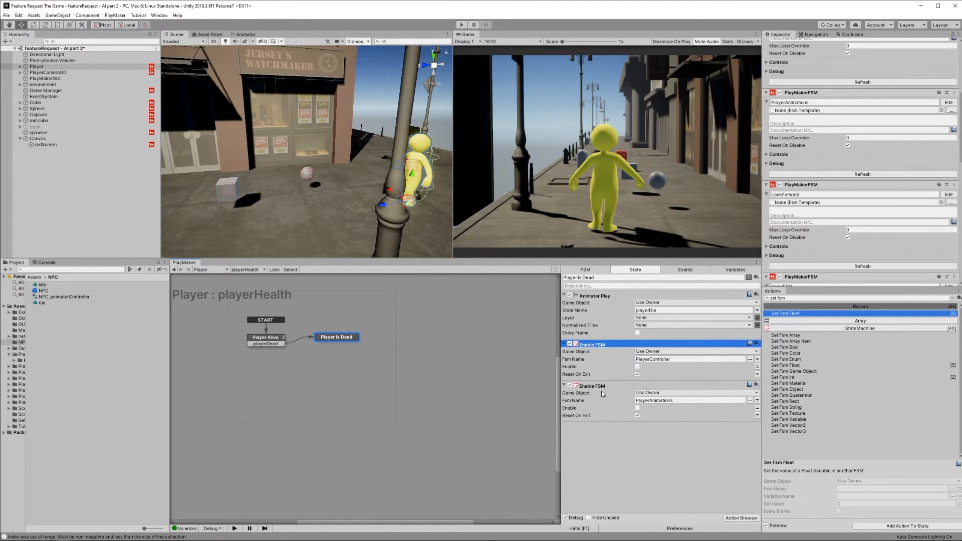
{"action": "left_click", "coordinate": [591, 385]}
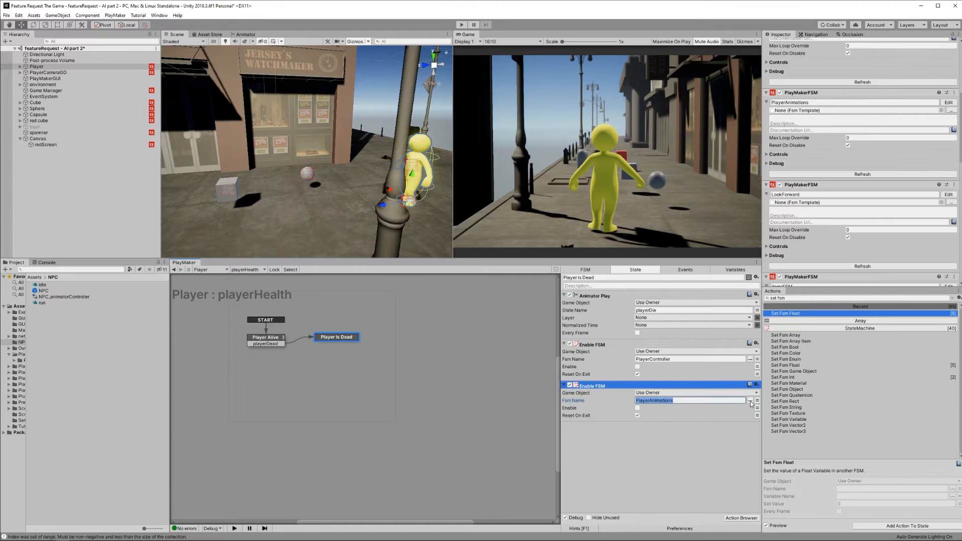
{"action": "left_click", "coordinate": [28, 290]}
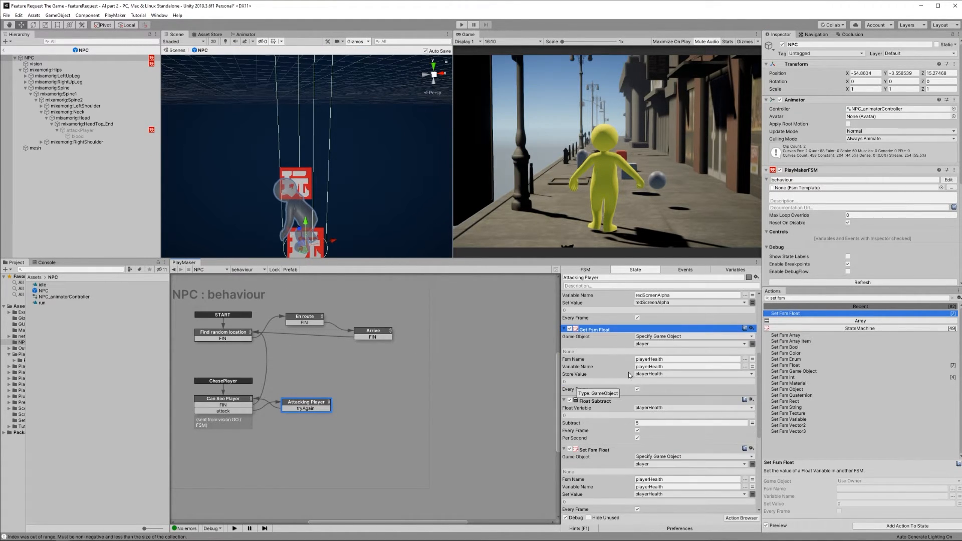
{"action": "mouse_move", "coordinate": [656, 345]}
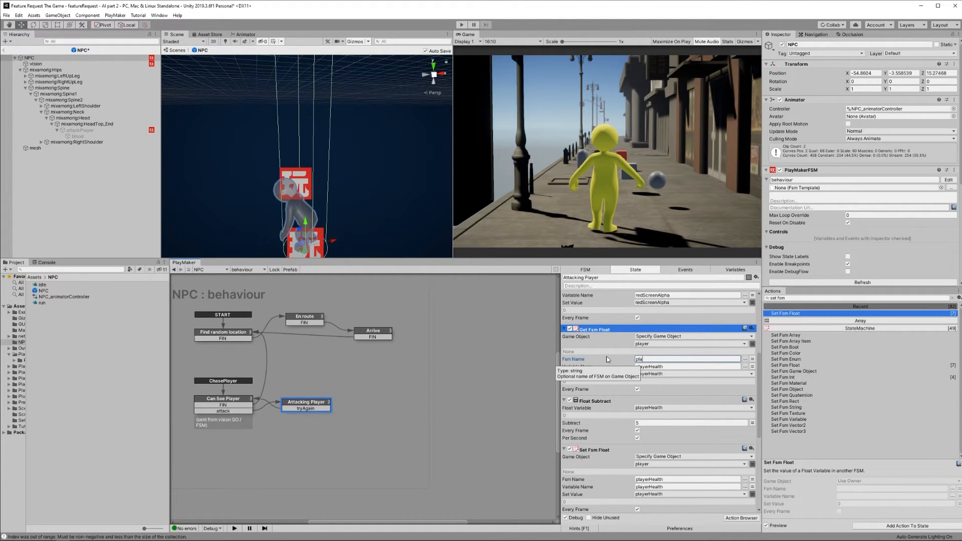
Set Get Fsm Float's Fsm Name to playerHealth and edit Float Subtract's amount (5 per second)
{"action": "type", "text": "playerHealth"}
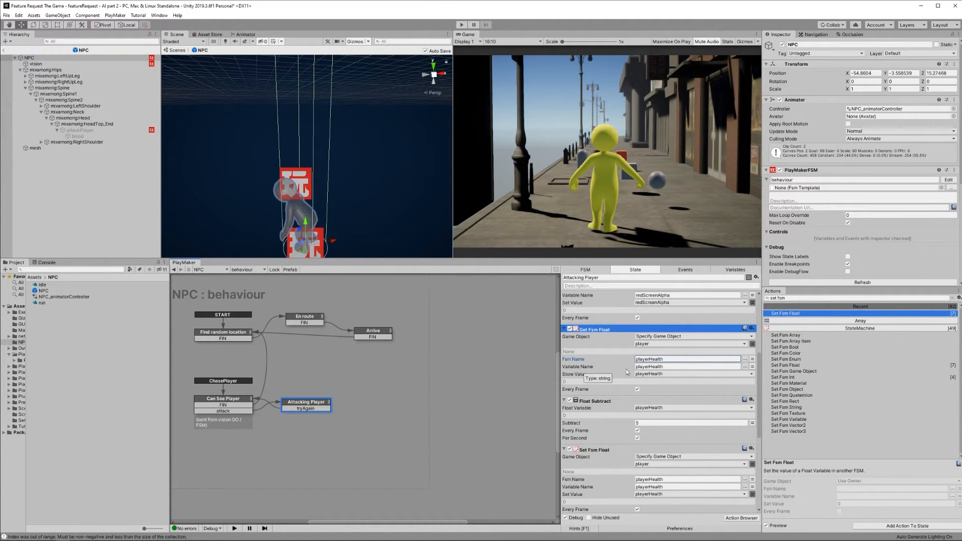
{"action": "left_click", "coordinate": [687, 366]}
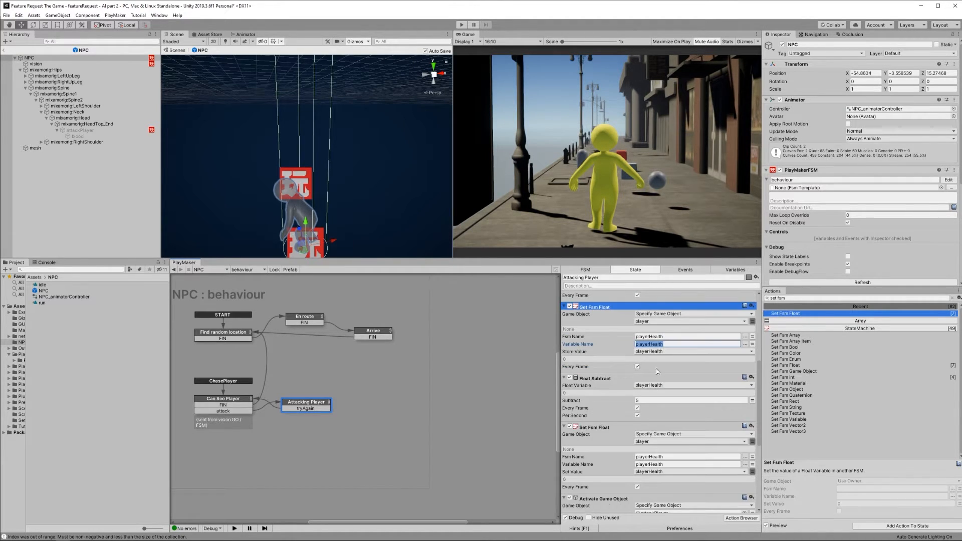
{"action": "scroll", "scroll_direction": "down", "scroll_amount": 3}
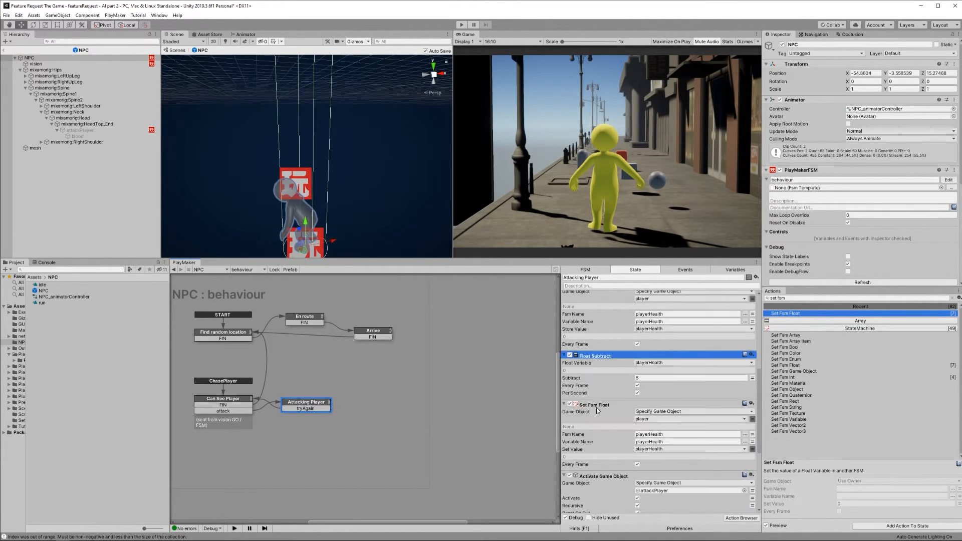
{"action": "left_click", "coordinate": [692, 377]}
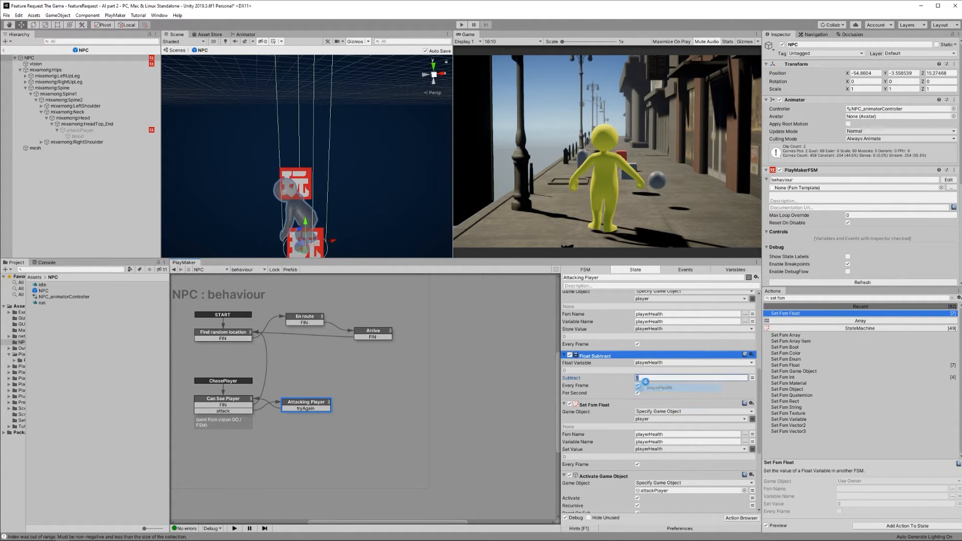
{"action": "mouse_move", "coordinate": [607, 386]}
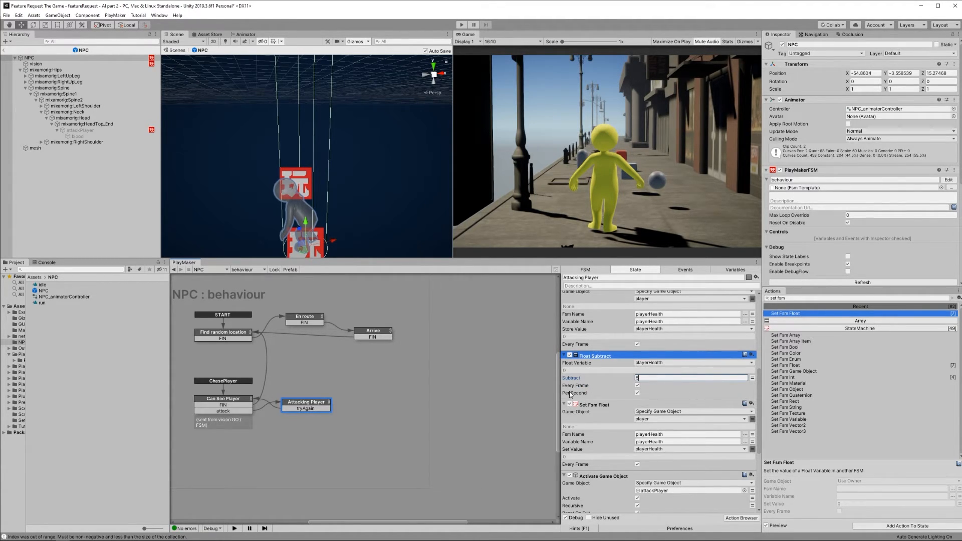
{"action": "mouse_move", "coordinate": [575, 392]}
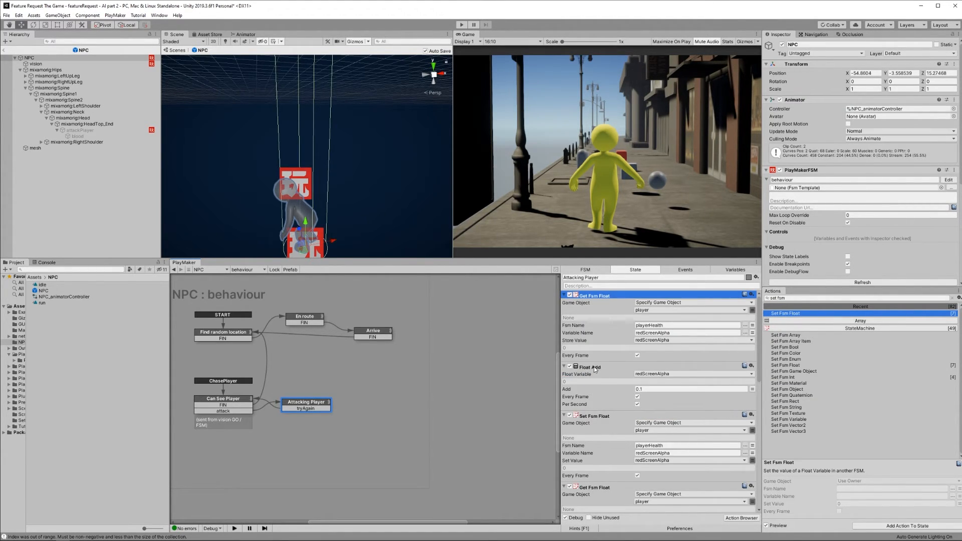
{"action": "left_click", "coordinate": [589, 366]}
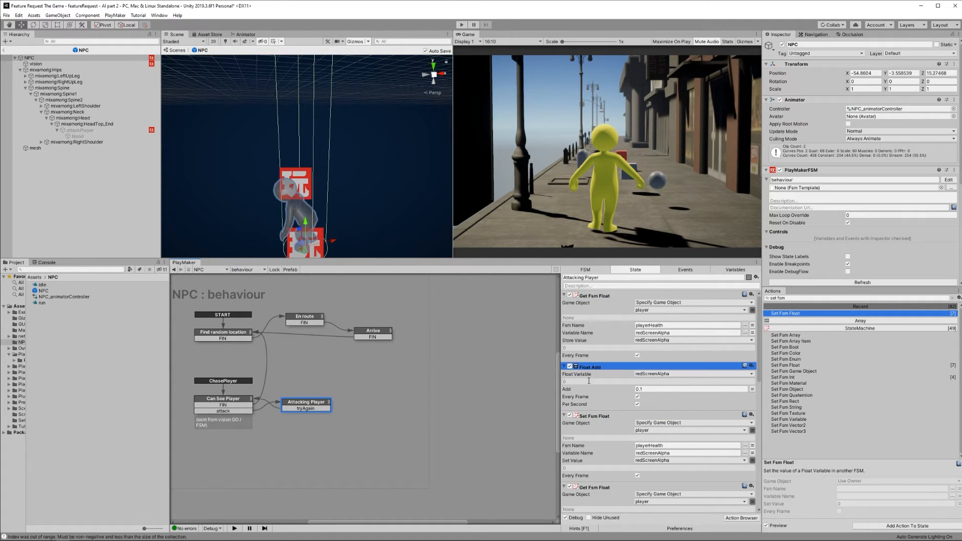
{"action": "mouse_move", "coordinate": [586, 407]}
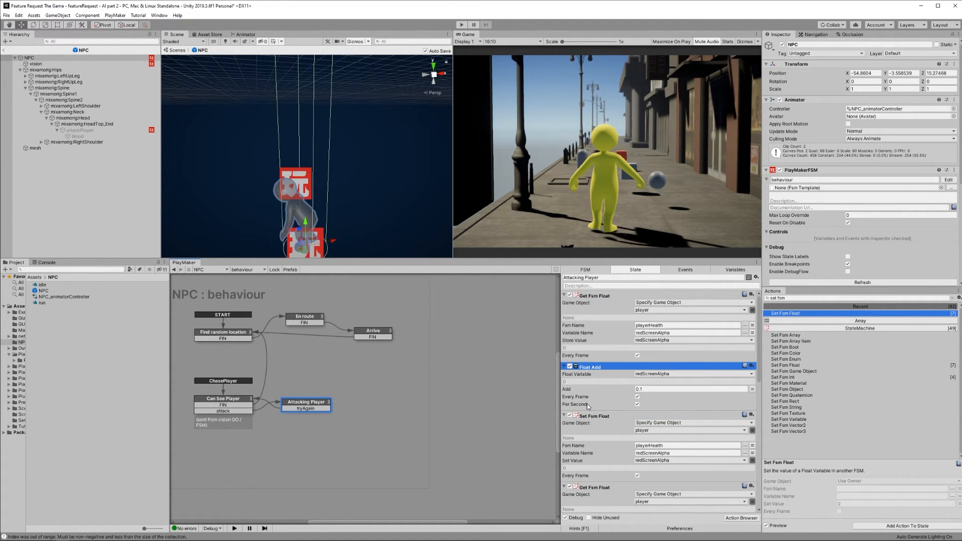
{"action": "left_click", "coordinate": [593, 295]}
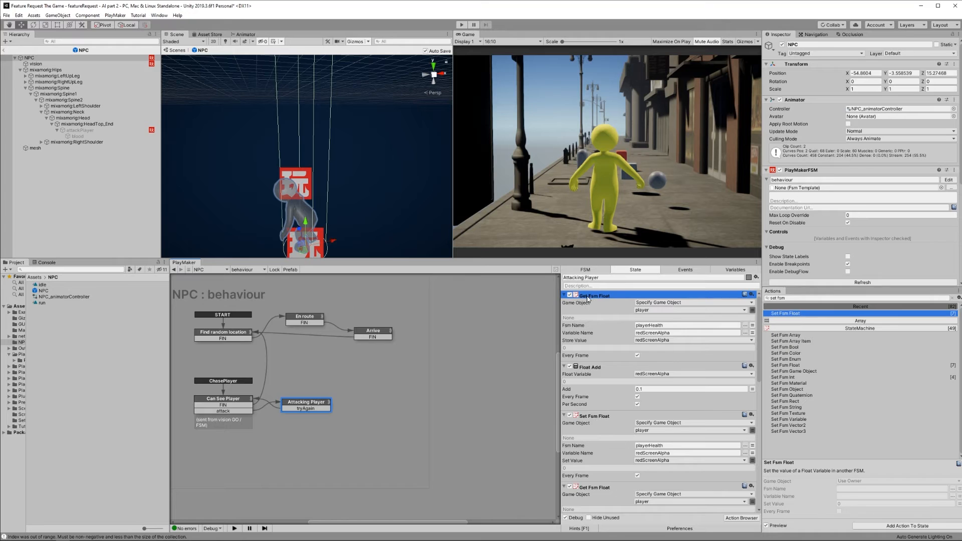
{"action": "triple_click", "coordinate": [687, 332]}
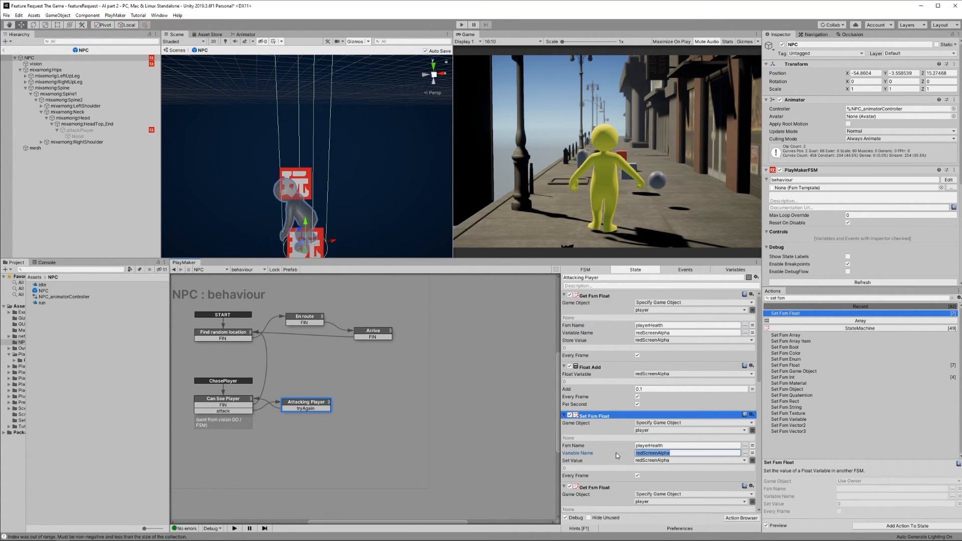
{"action": "left_click", "coordinate": [589, 366]}
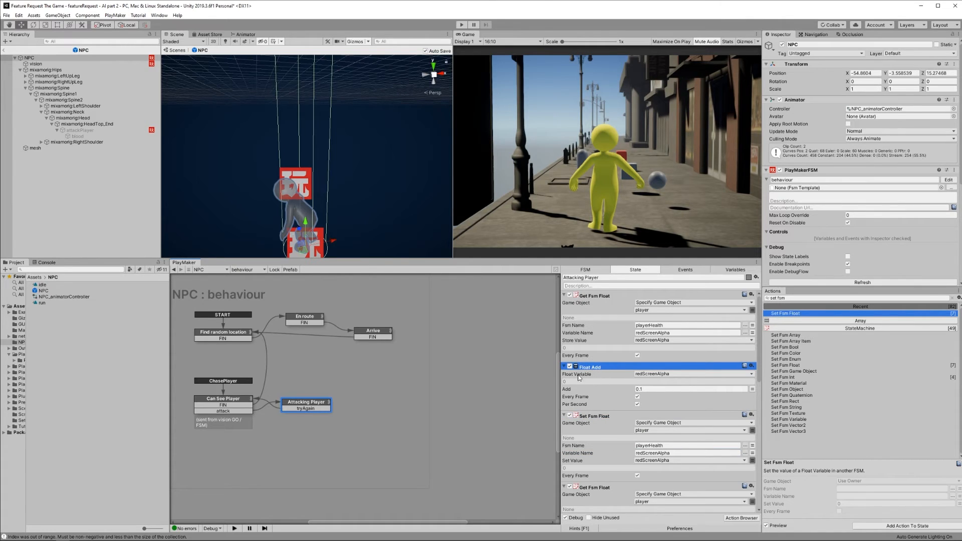